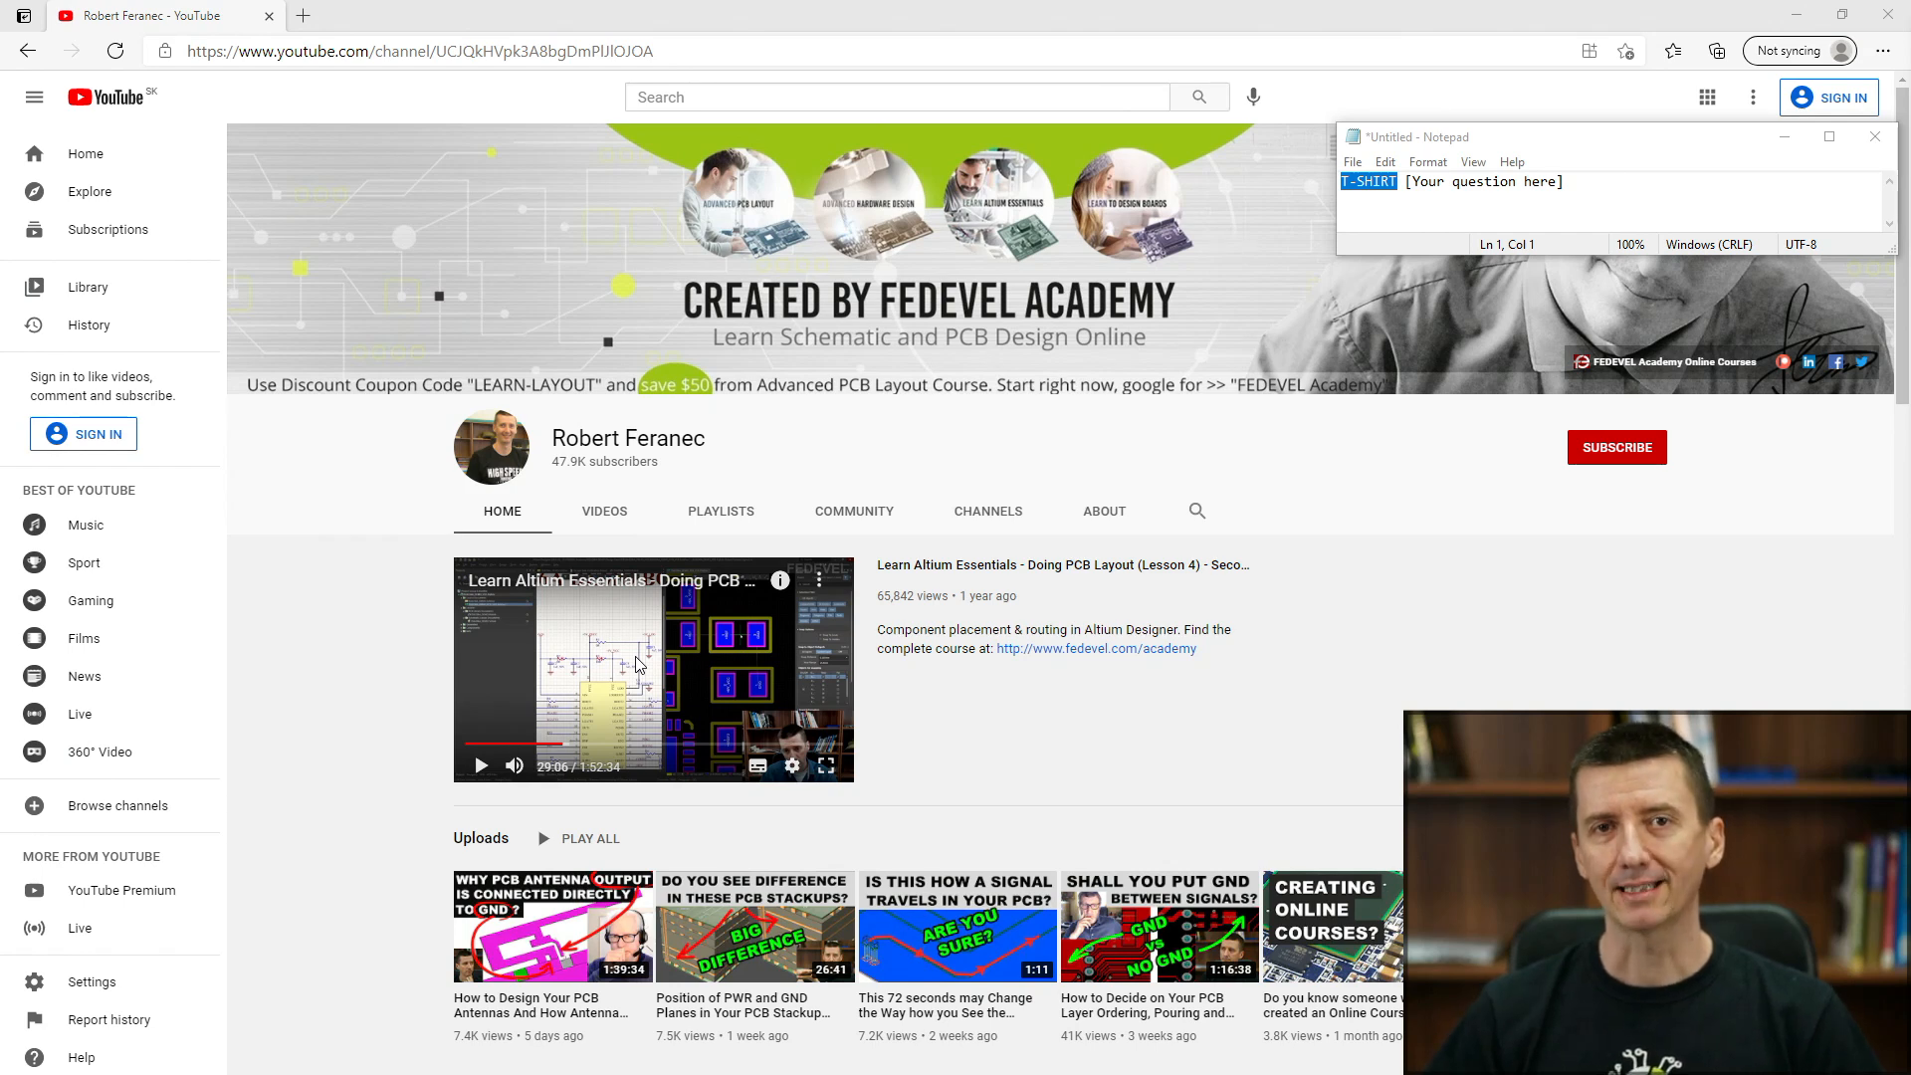
{"action": "mouse_move", "coordinate": [184, 273]}
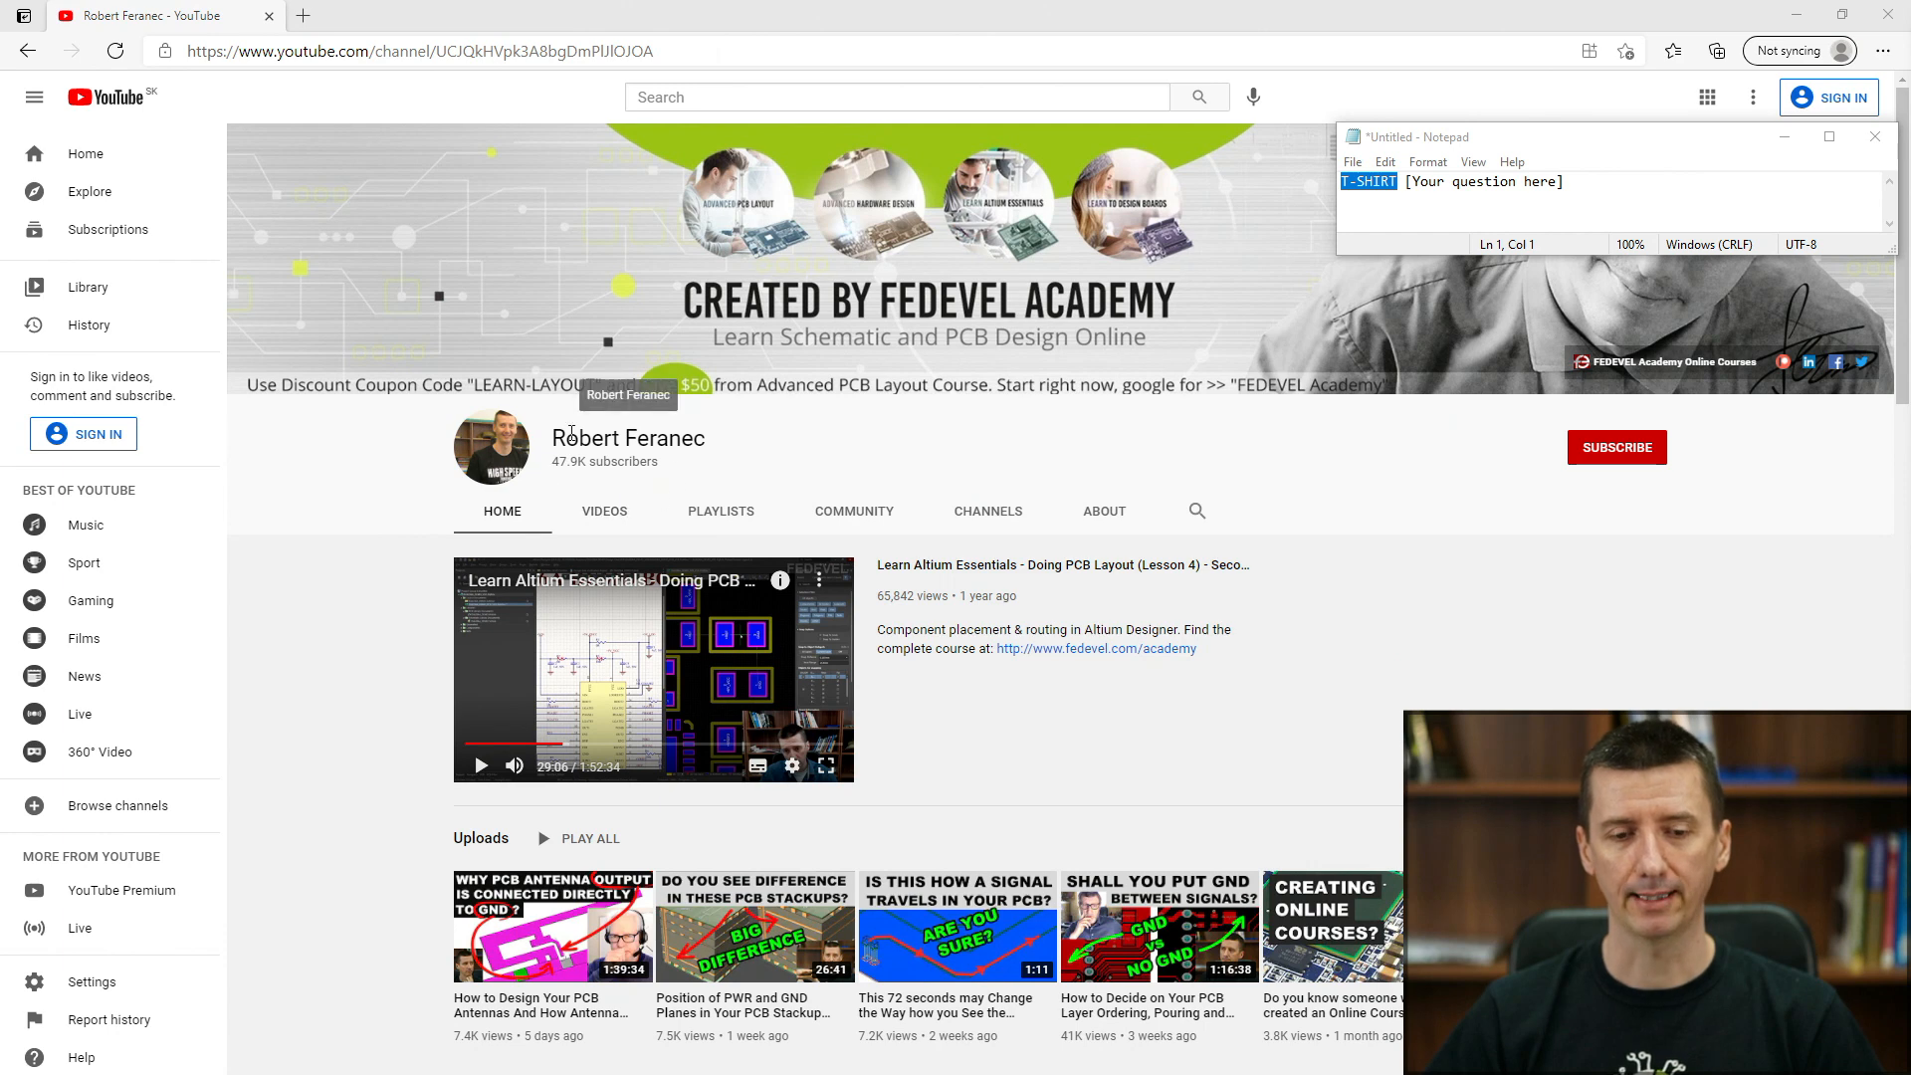
{"action": "mouse_move", "coordinate": [894, 438]}
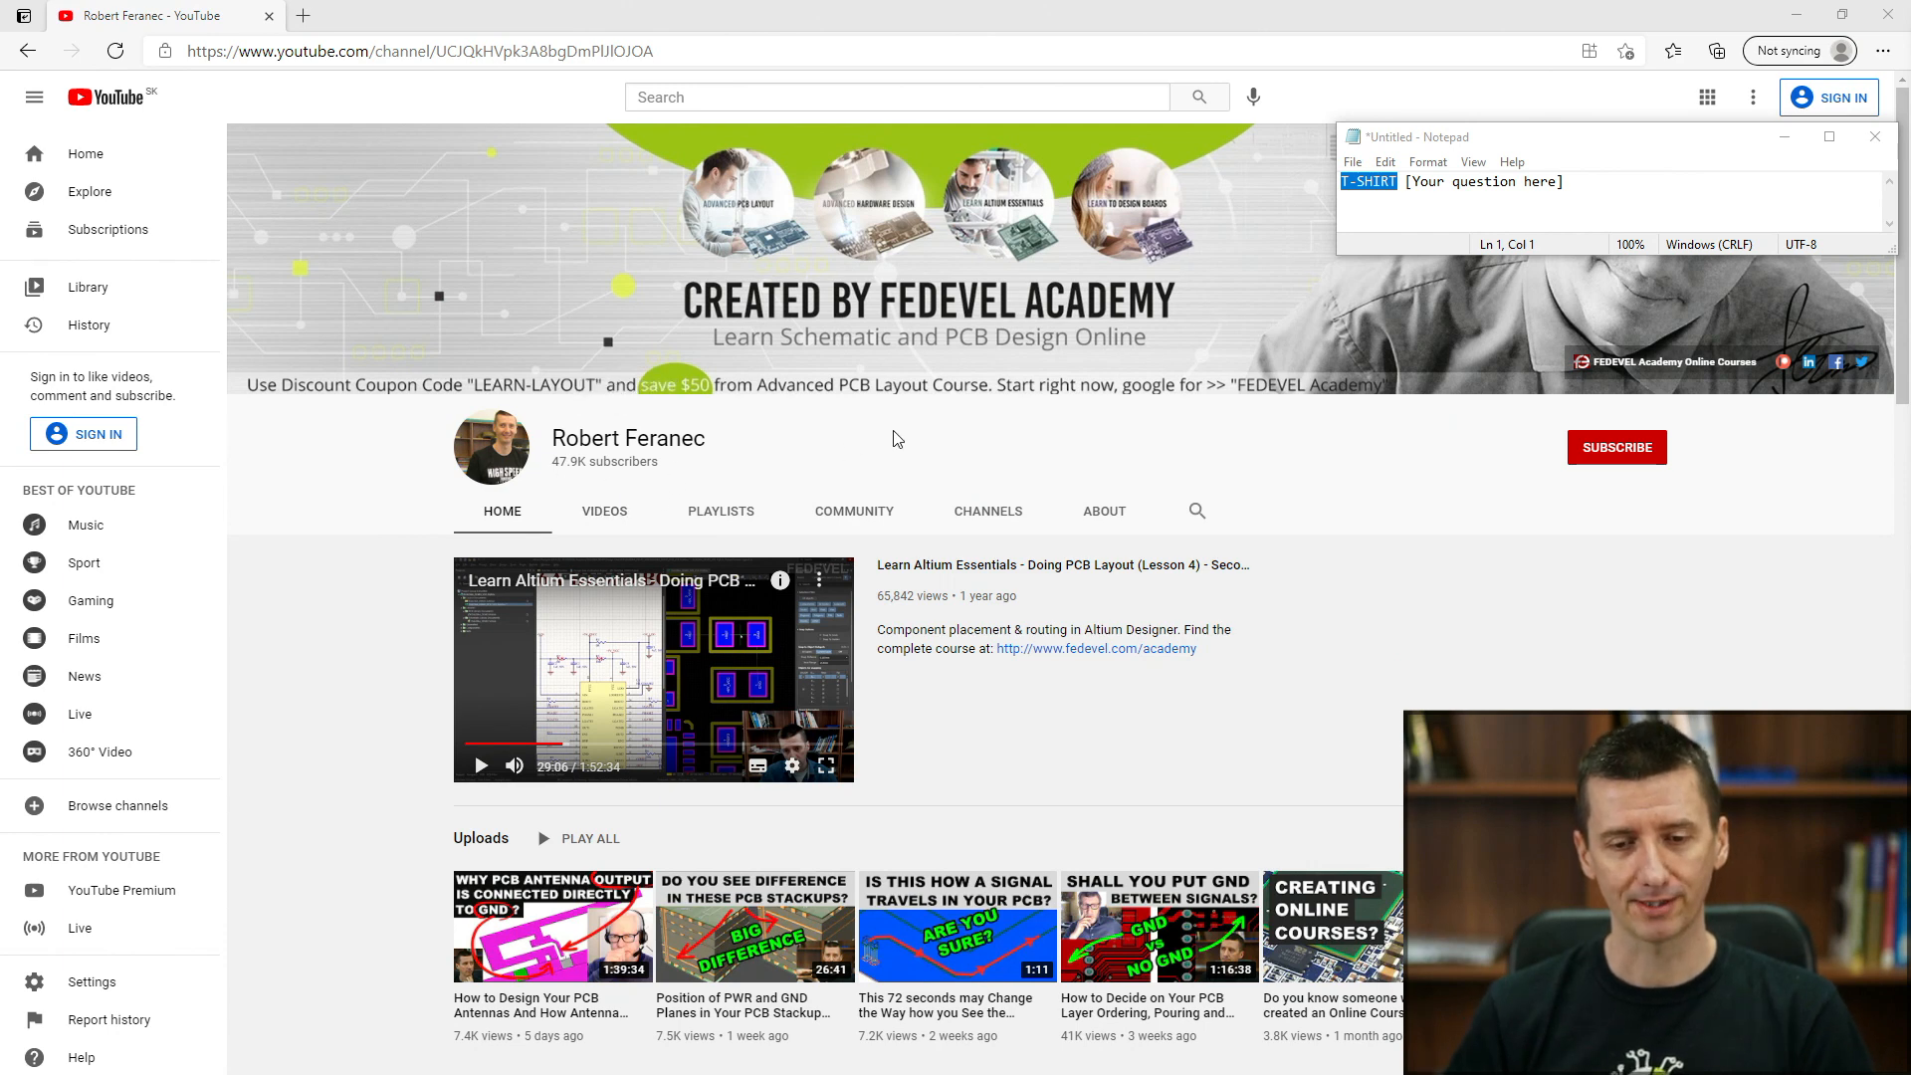